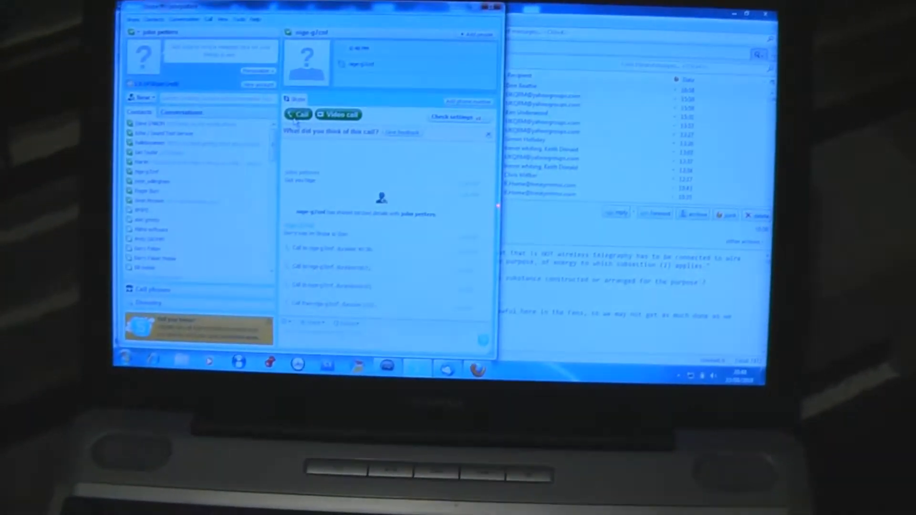
{"action": "left_click", "coordinate": [300, 113]}
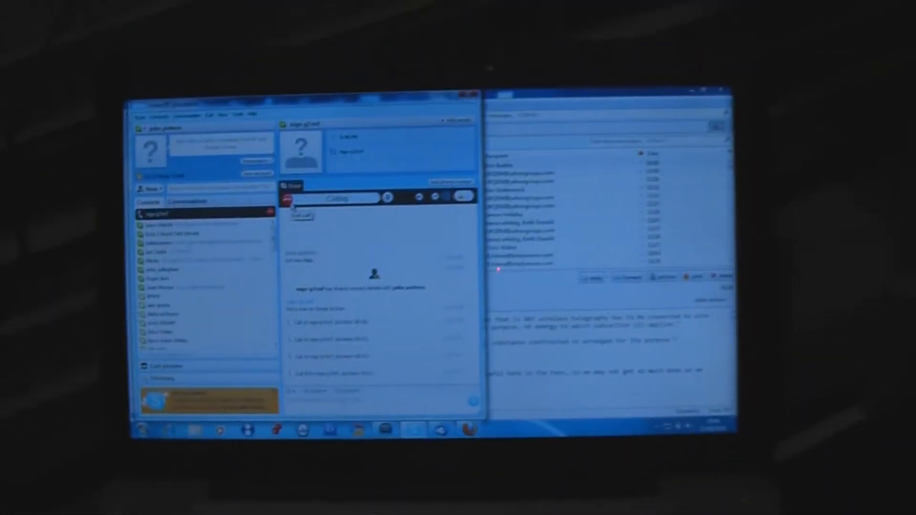